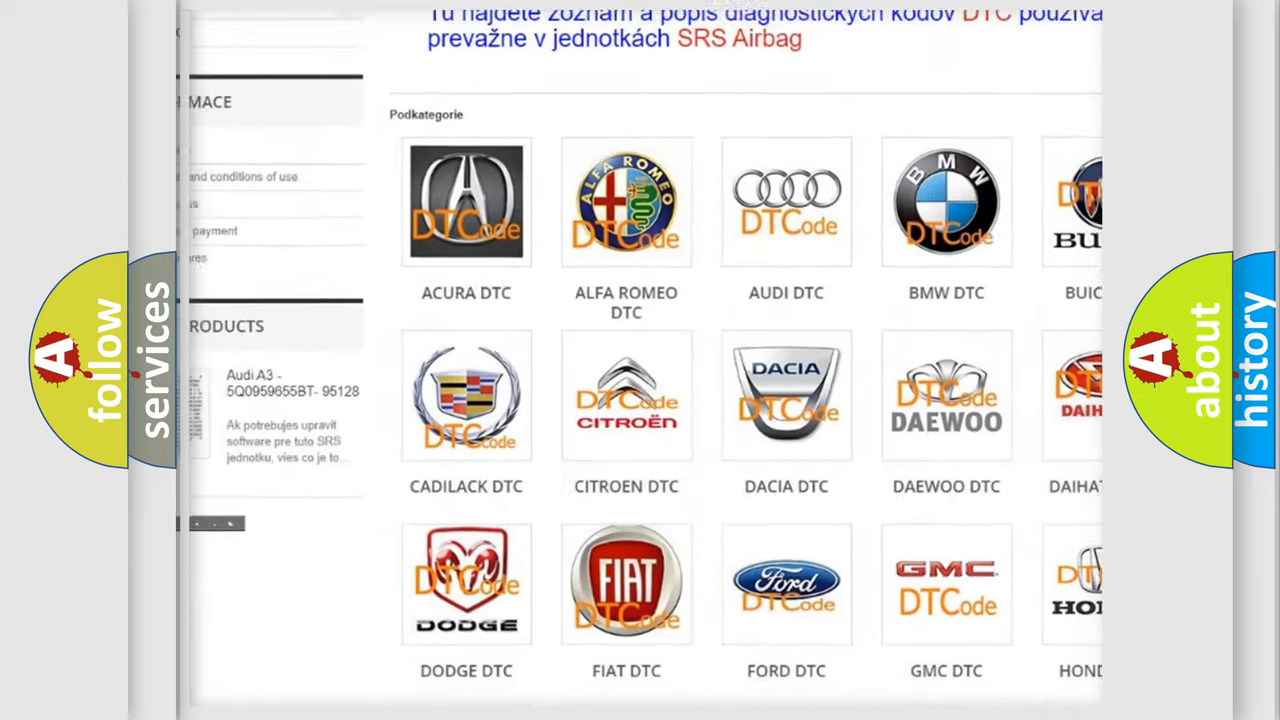
{"action": "scroll", "scroll_direction": "down", "scroll_amount": 3}
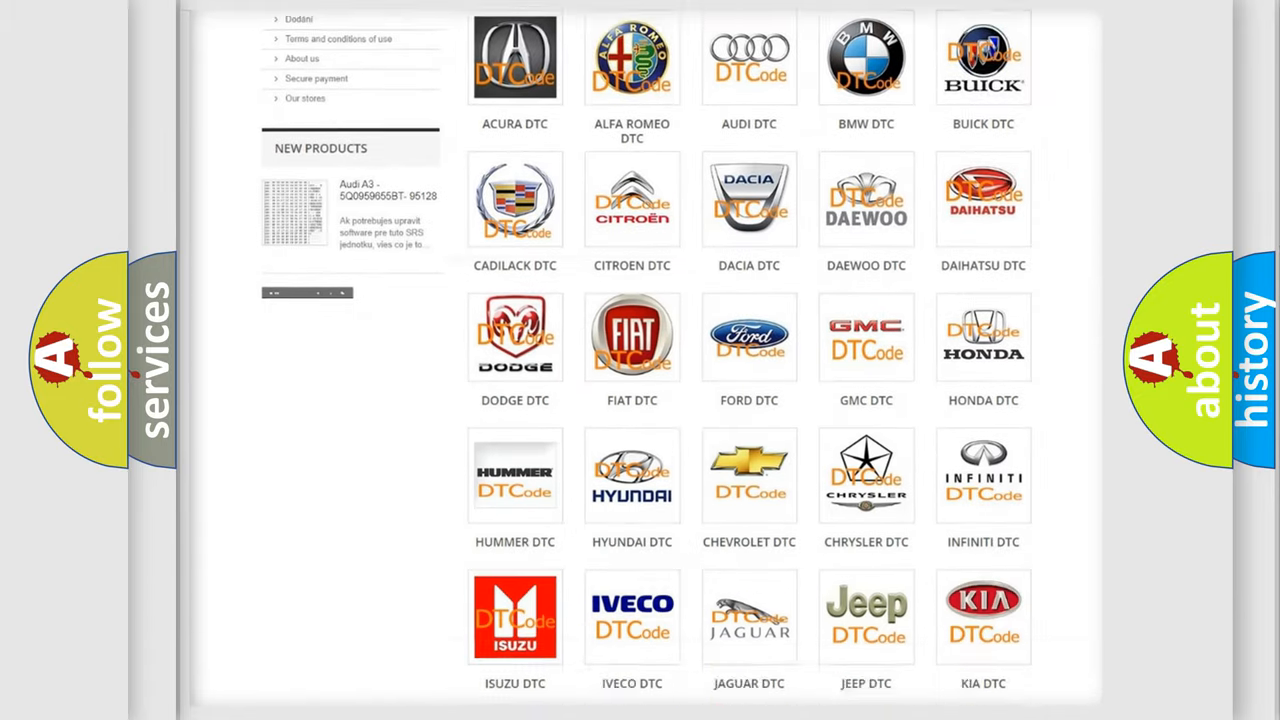
{"action": "scroll", "scroll_direction": "down", "scroll_amount": 3}
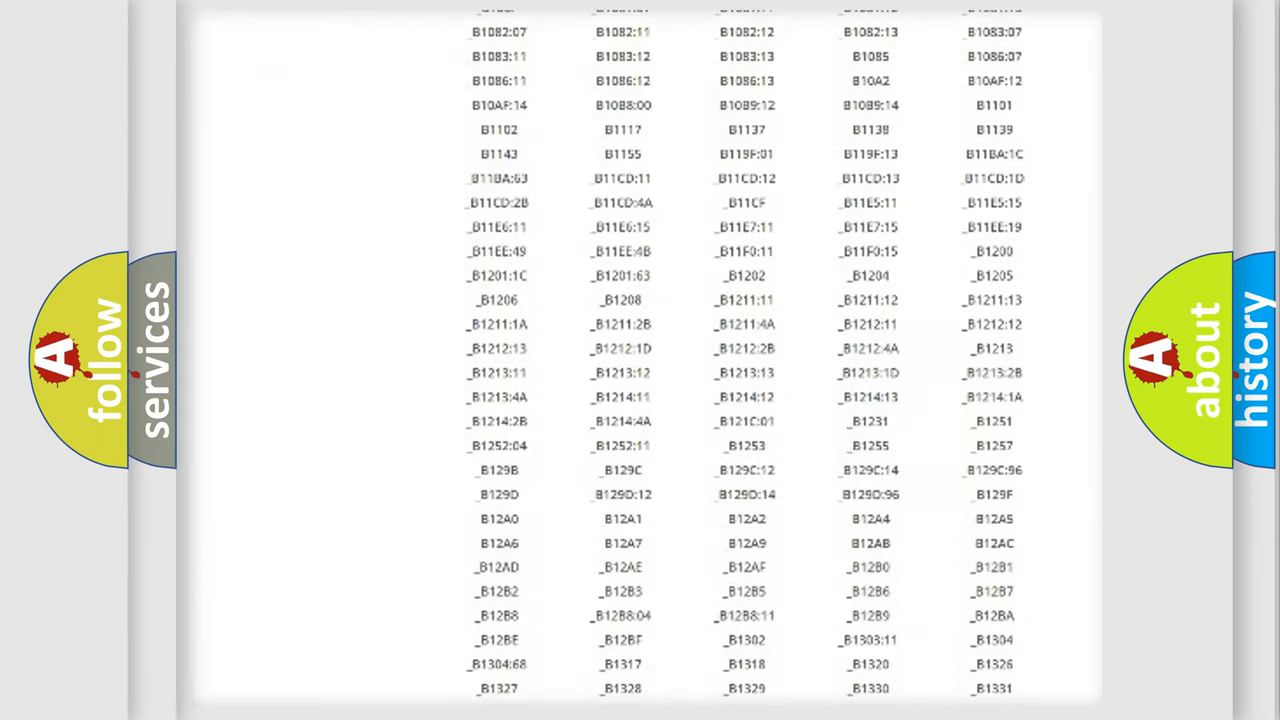
{"action": "scroll", "scroll_direction": "down", "scroll_amount": 3}
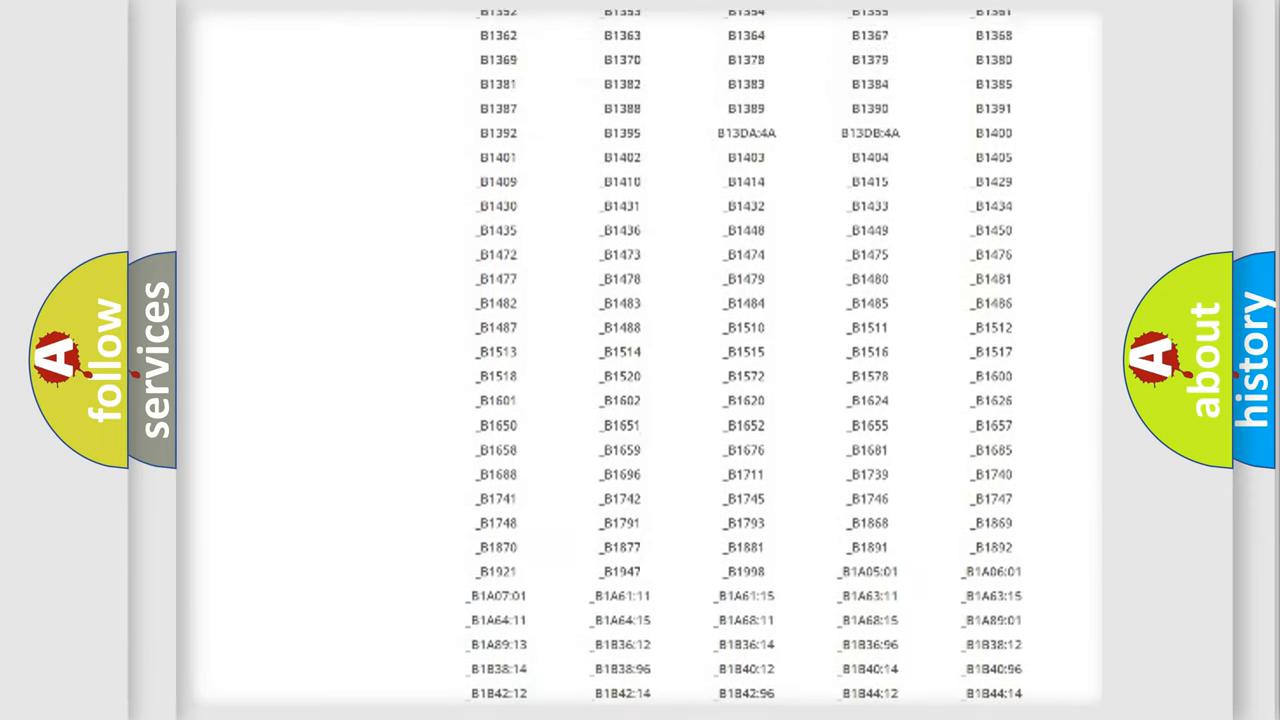
{"action": "scroll", "scroll_direction": "up", "scroll_amount": 3}
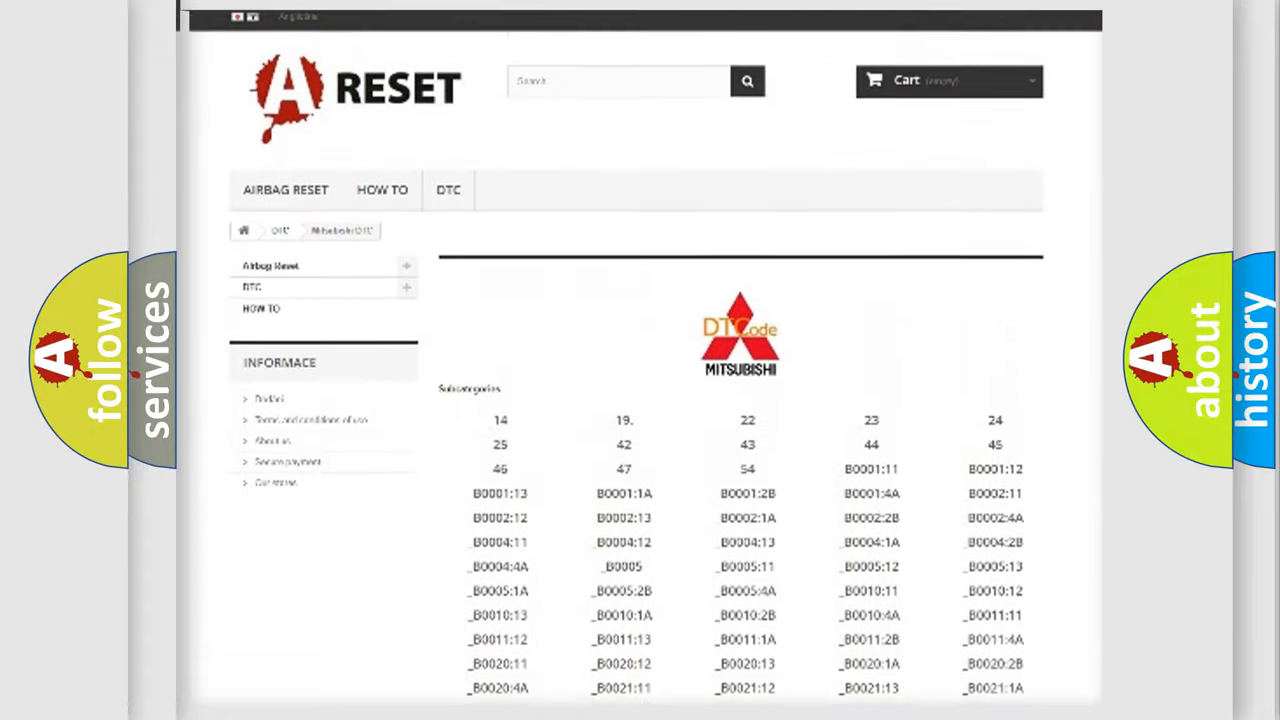